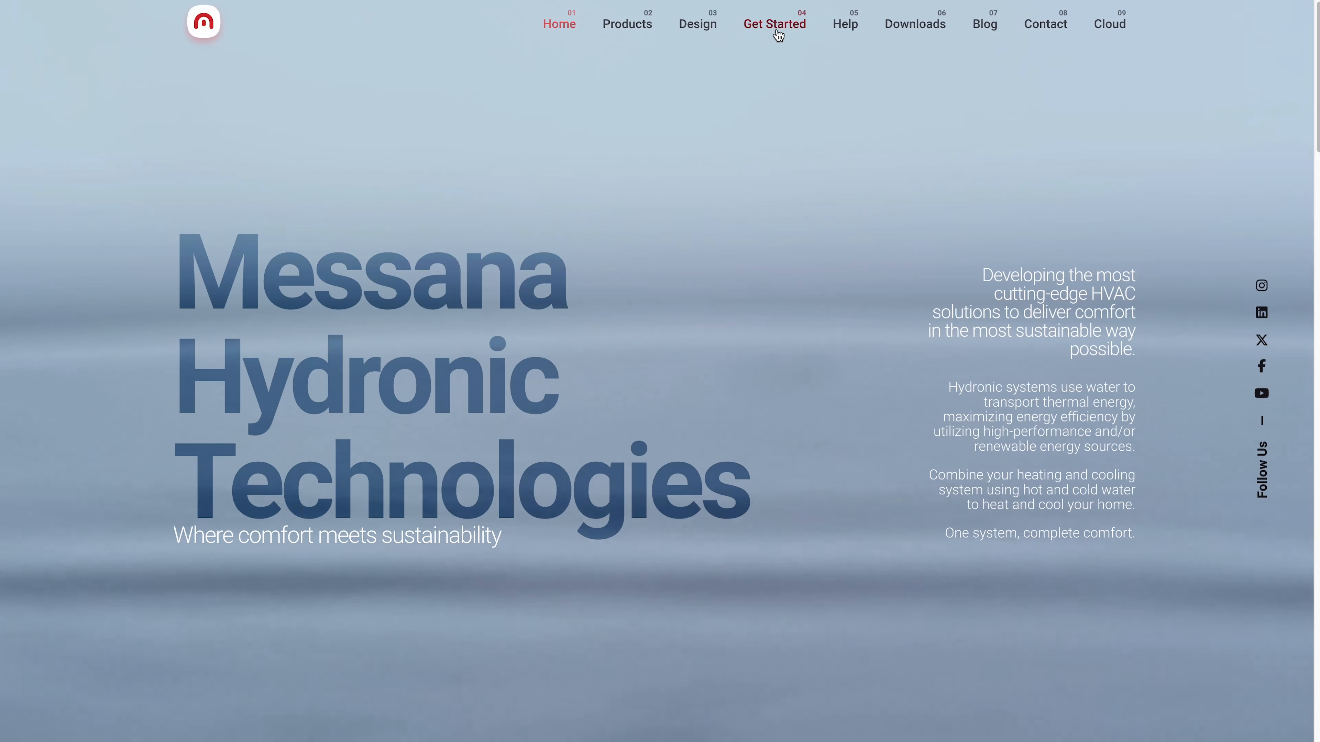
# Start a free estimate request for a Complete Radiant System from the Get Started page.
pyautogui.click(774, 23)
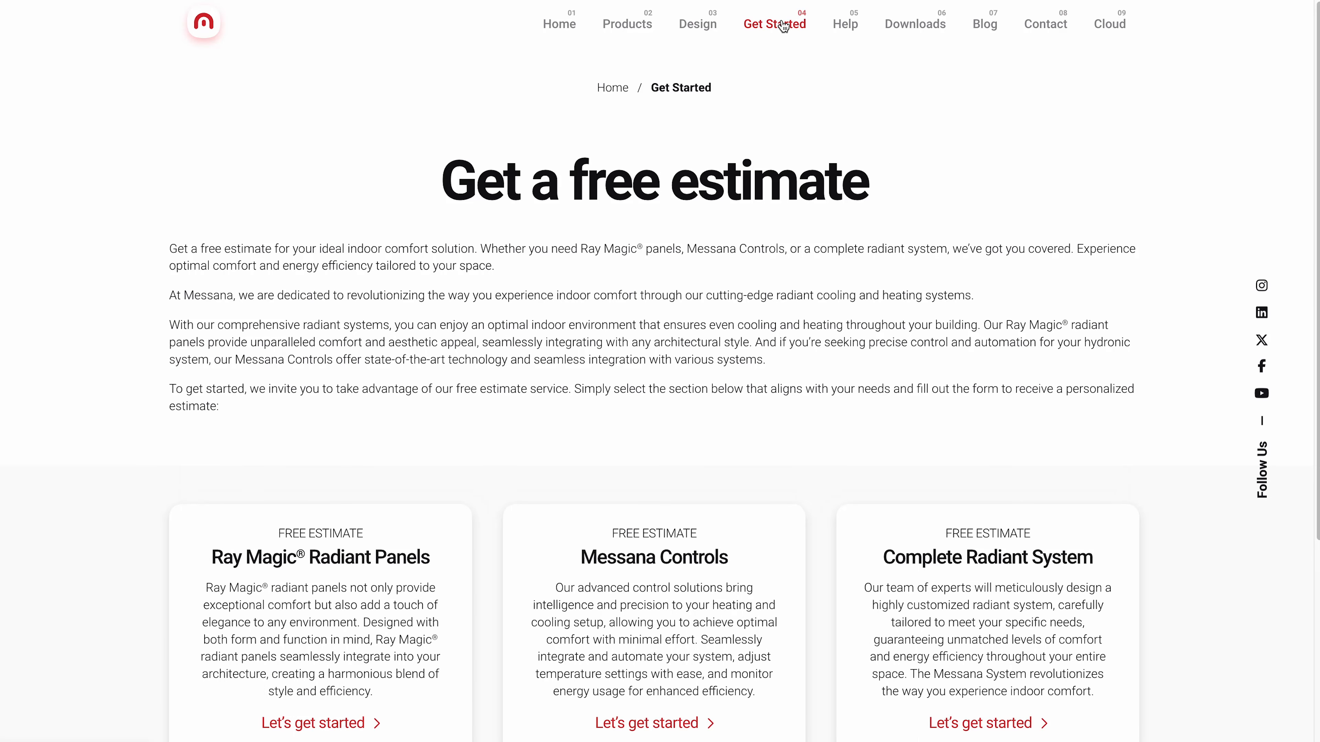
pyautogui.scroll(-3)
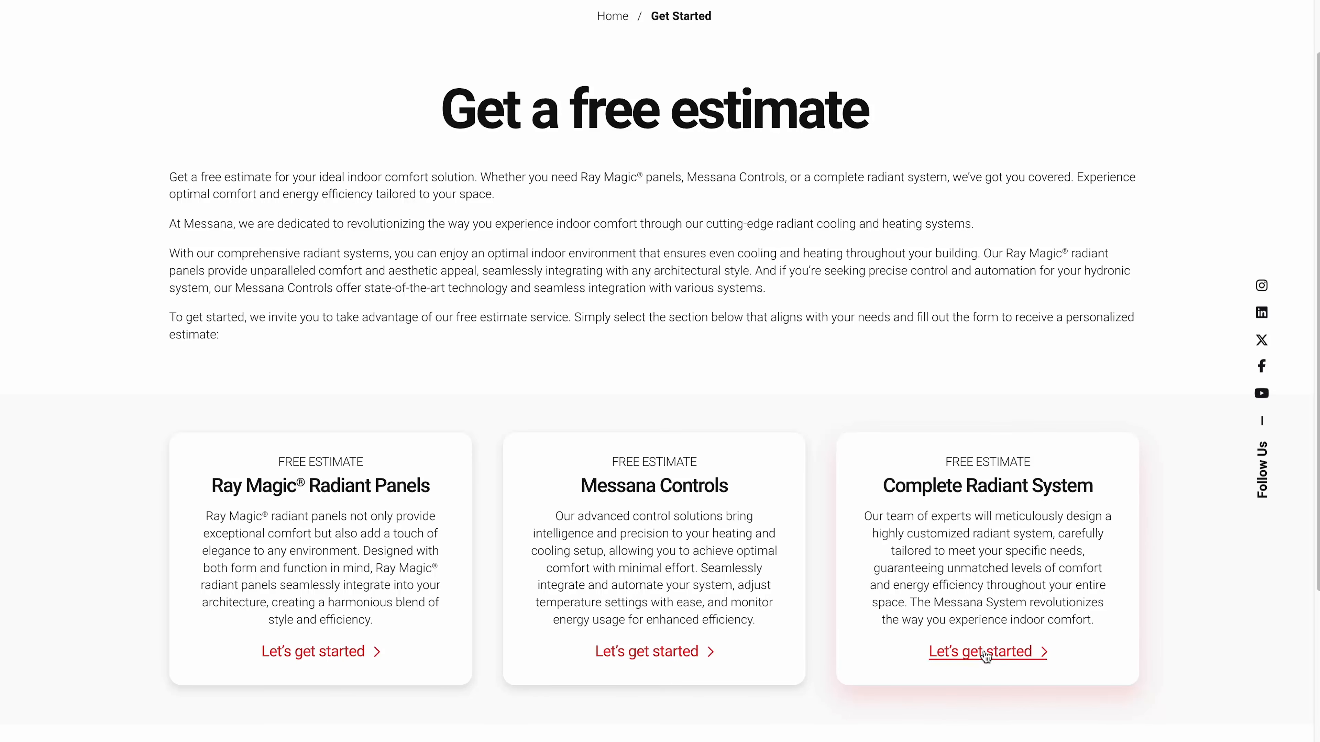
pyautogui.click(987, 652)
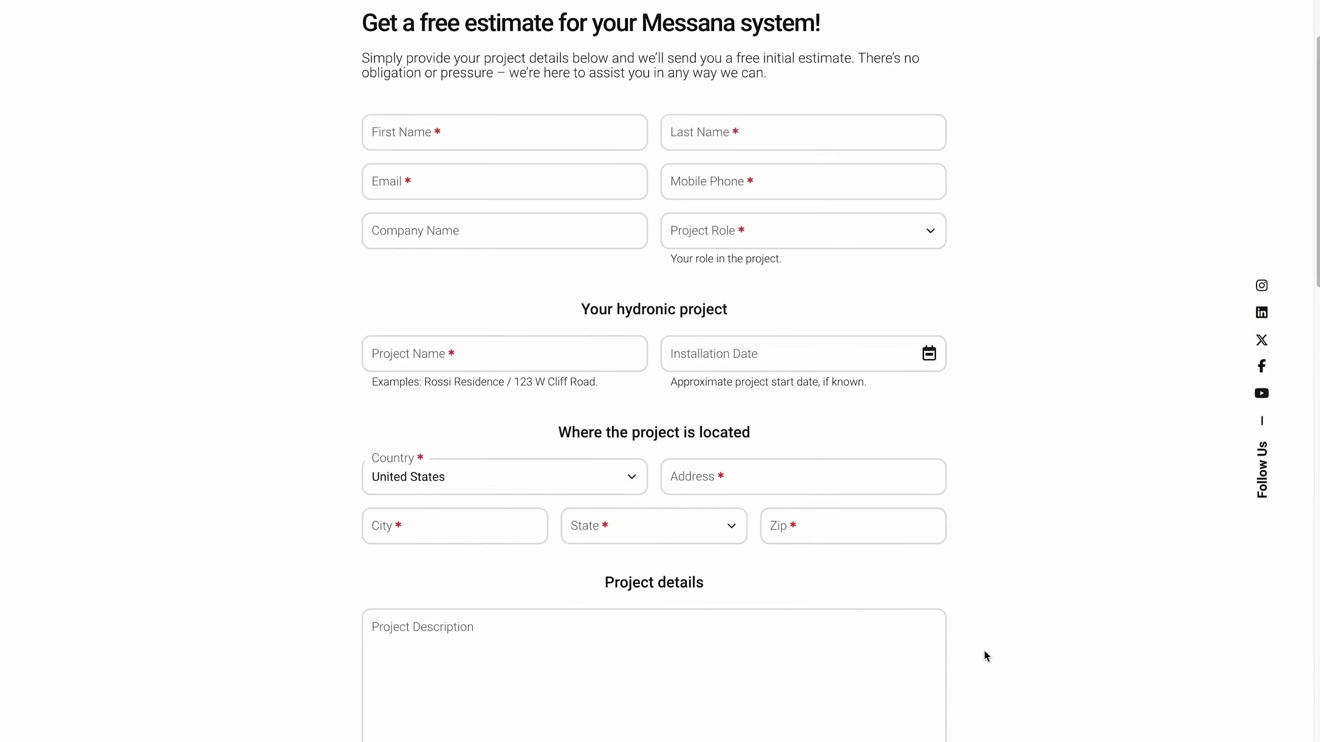
# Scroll the estimate form down to the floor-plan upload area and estimator notes.
pyautogui.scroll(-3)
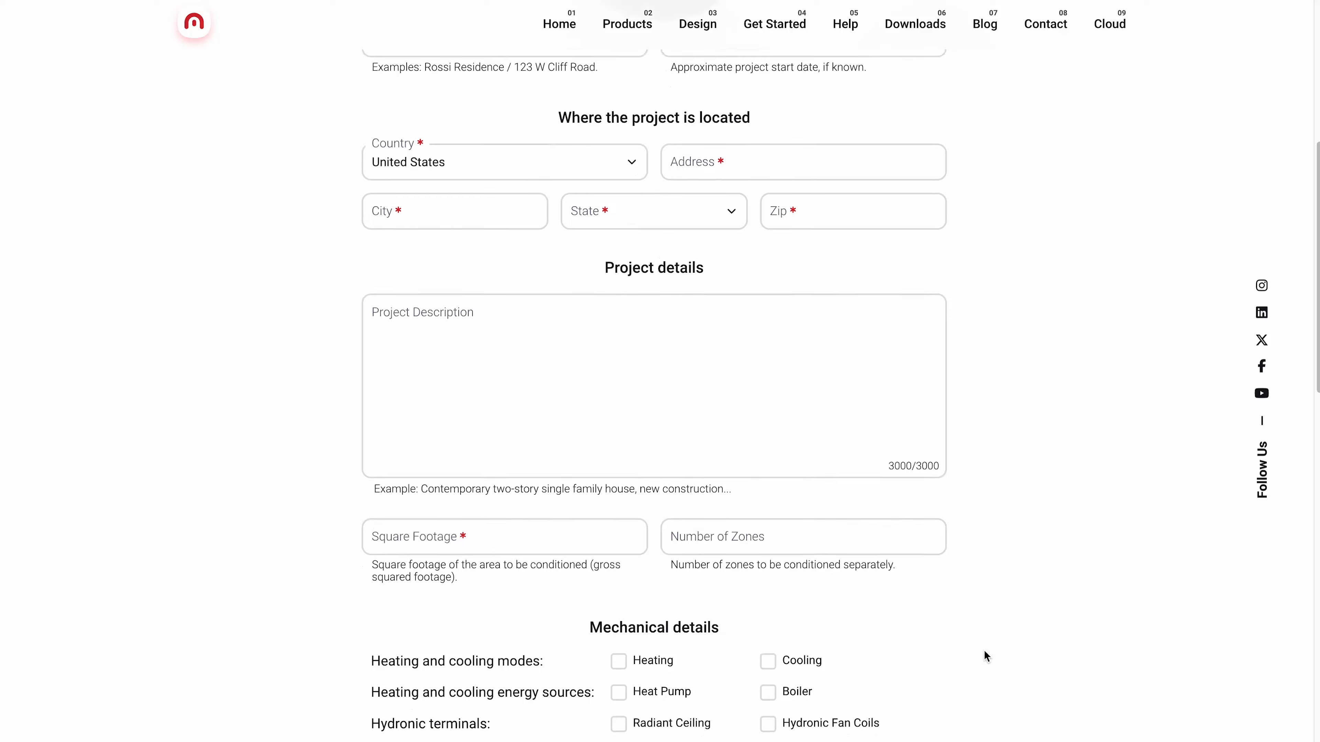
pyautogui.scroll(-3)
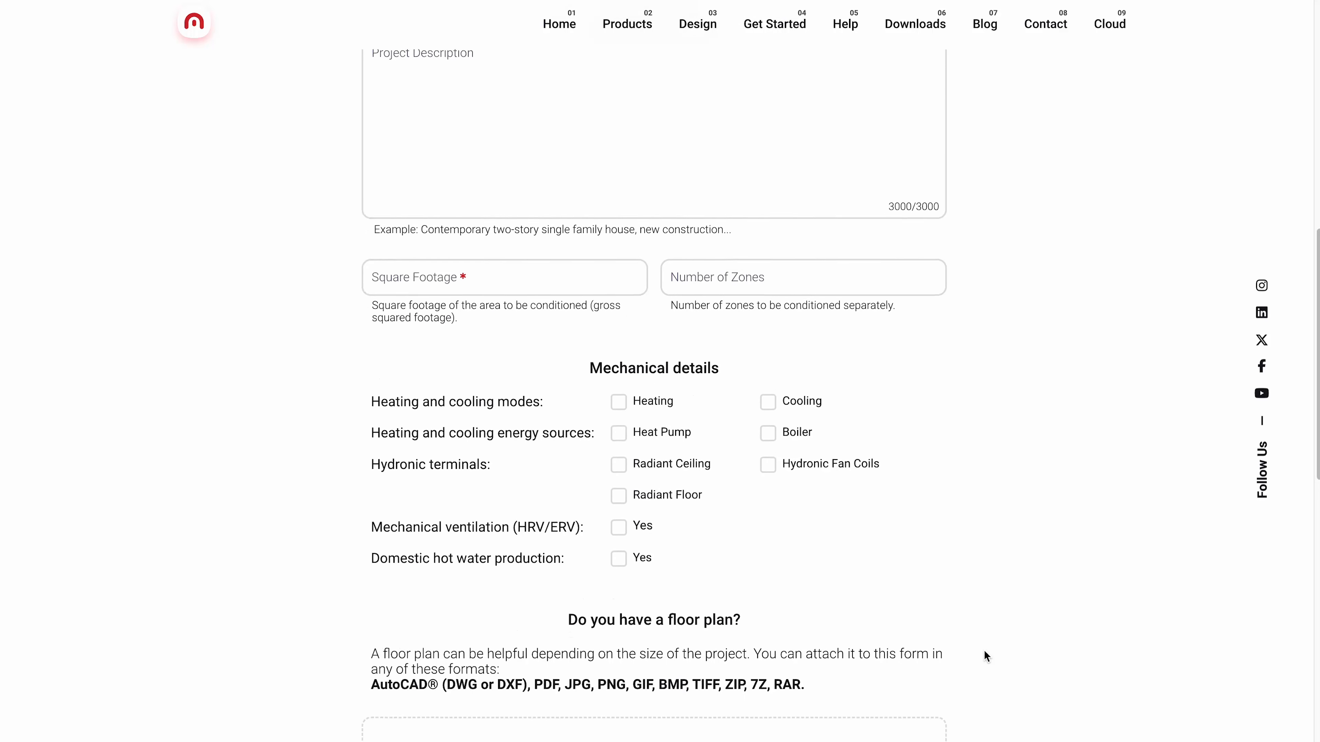
pyautogui.scroll(-3)
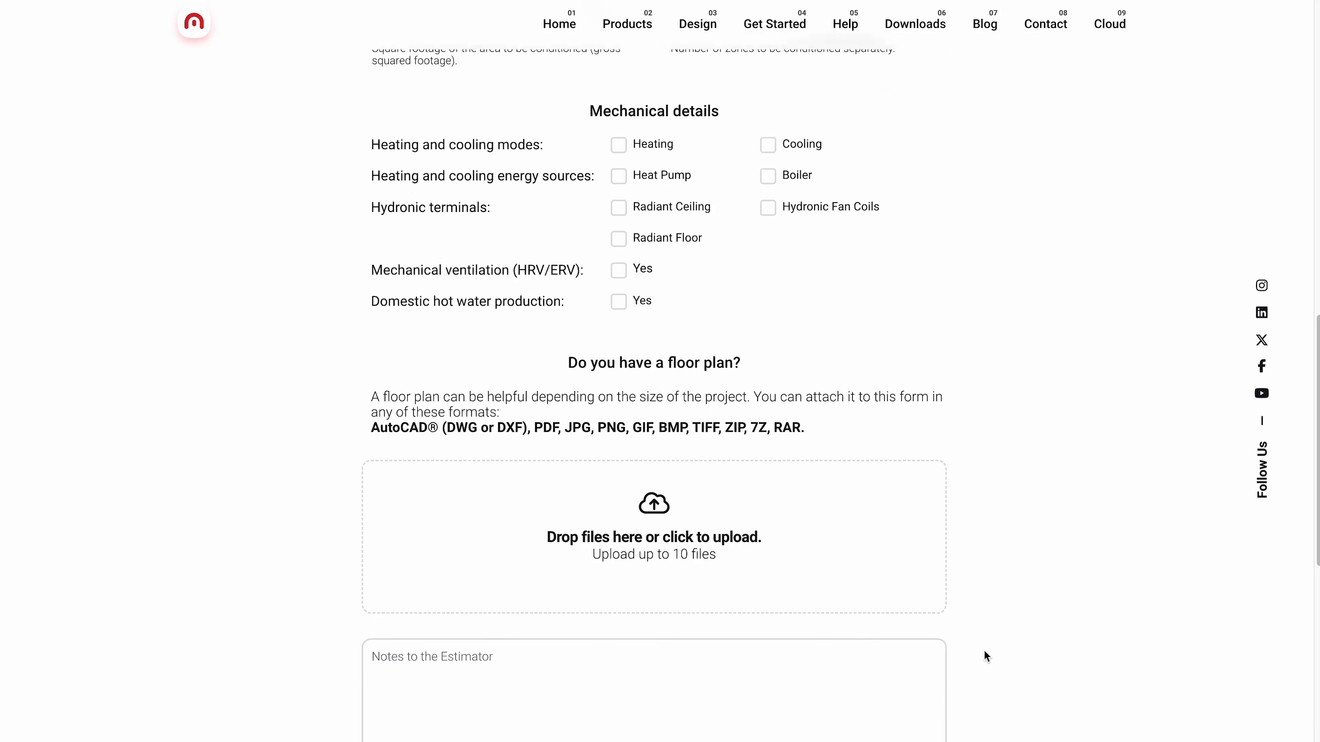
pyautogui.scroll(-3)
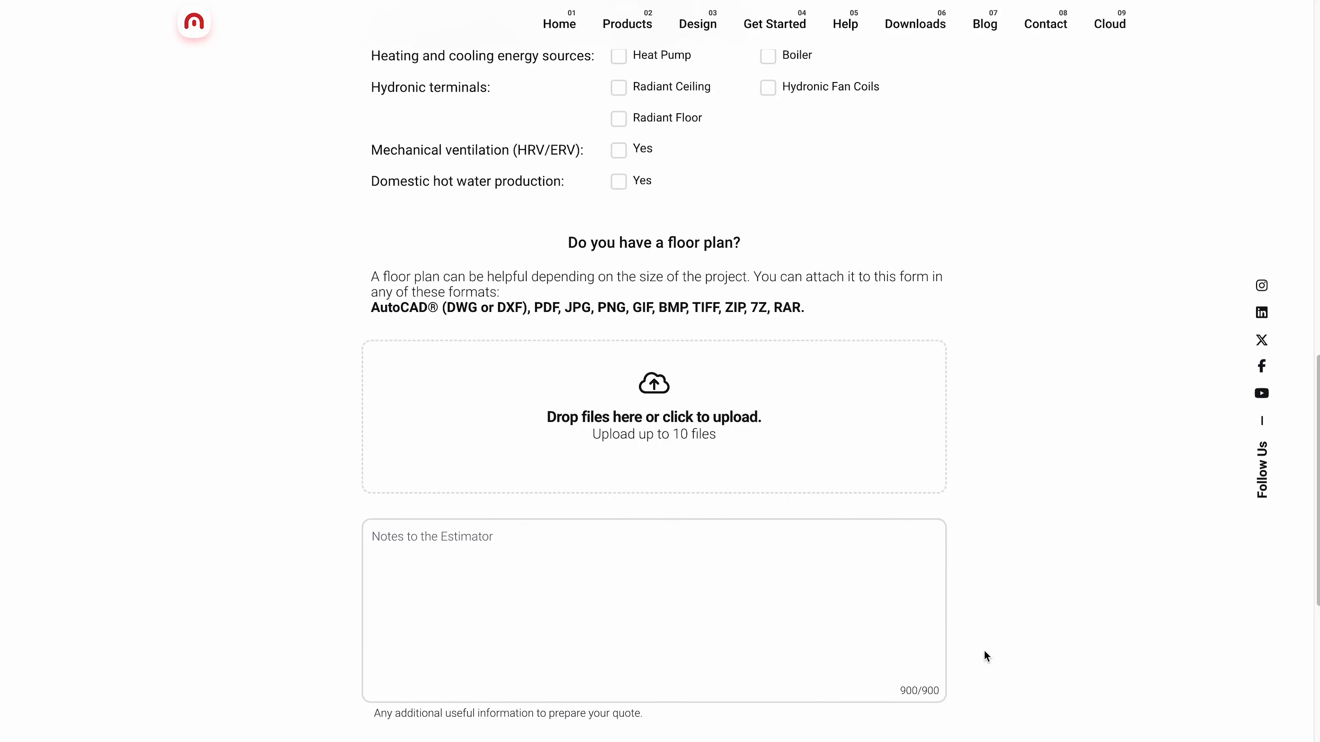